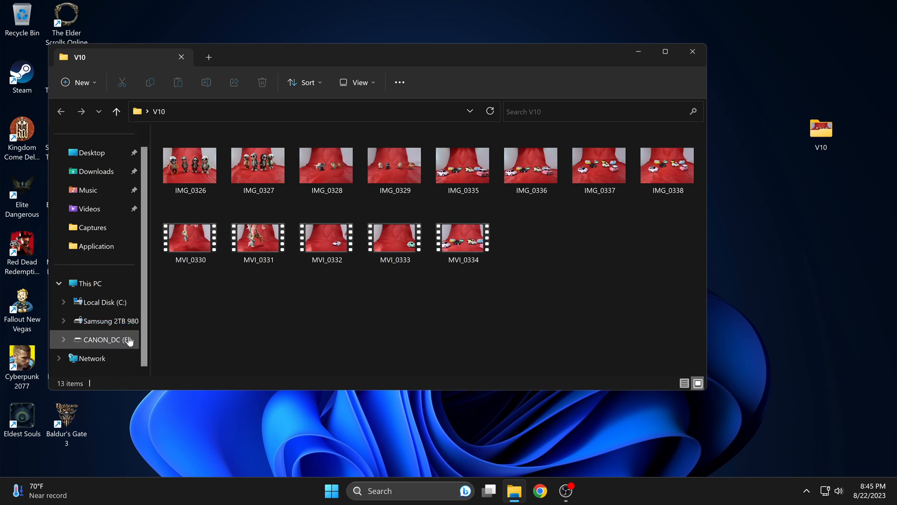
Step: Browse into the CANON_DC card's DCIM\100CANON folder holding the 13 camera files
left_click(102, 339)
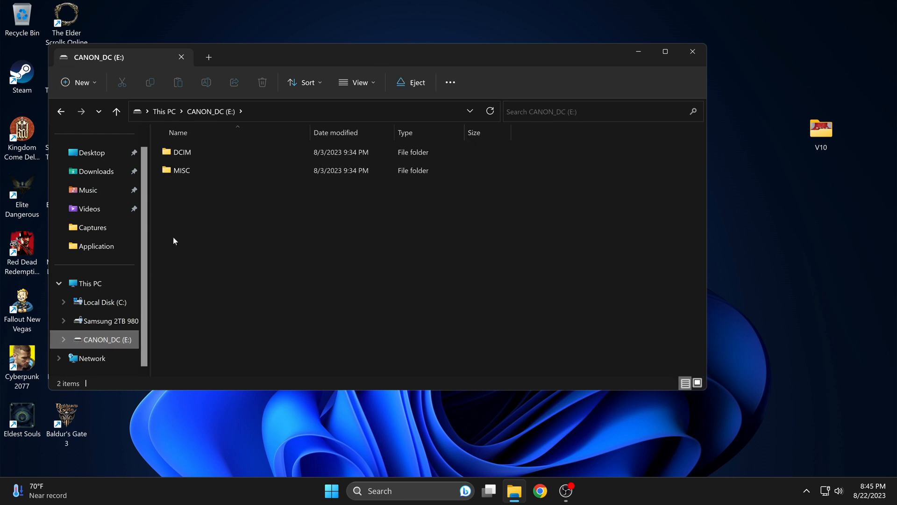
double_click(182, 152)
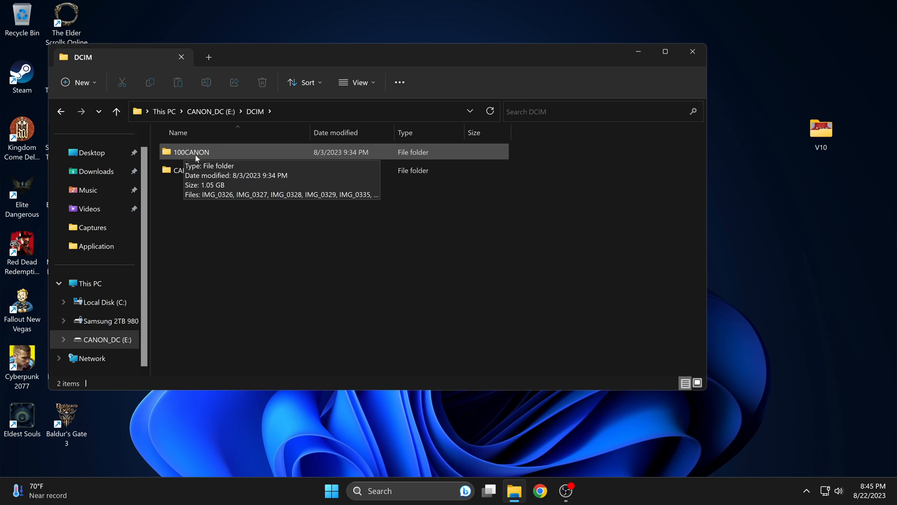
double_click(191, 151)
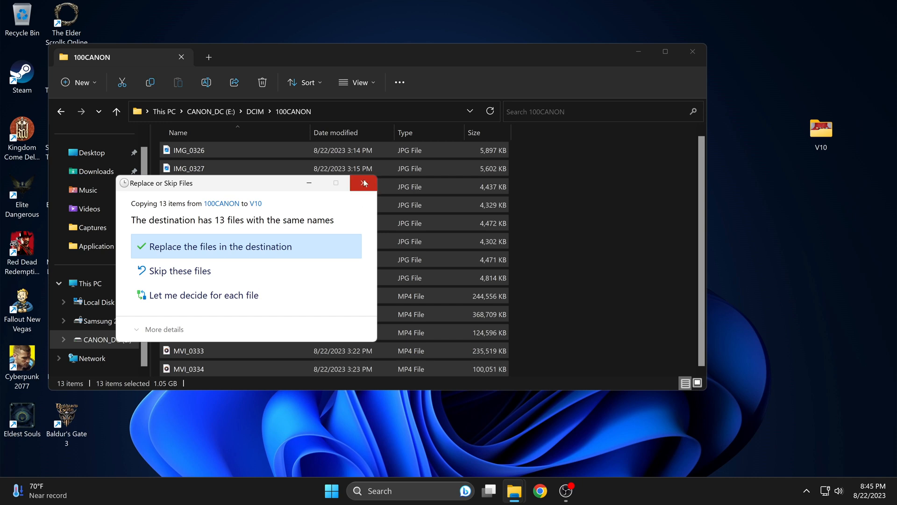
Step: Skip the conflicting copy, then select all 13 old files in V10 and delete them
left_click(227, 246)
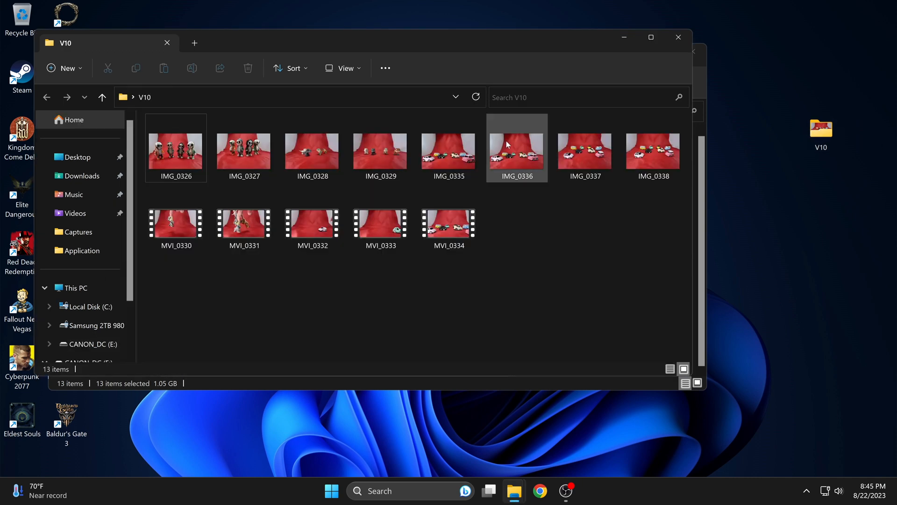
left_click(175, 151)
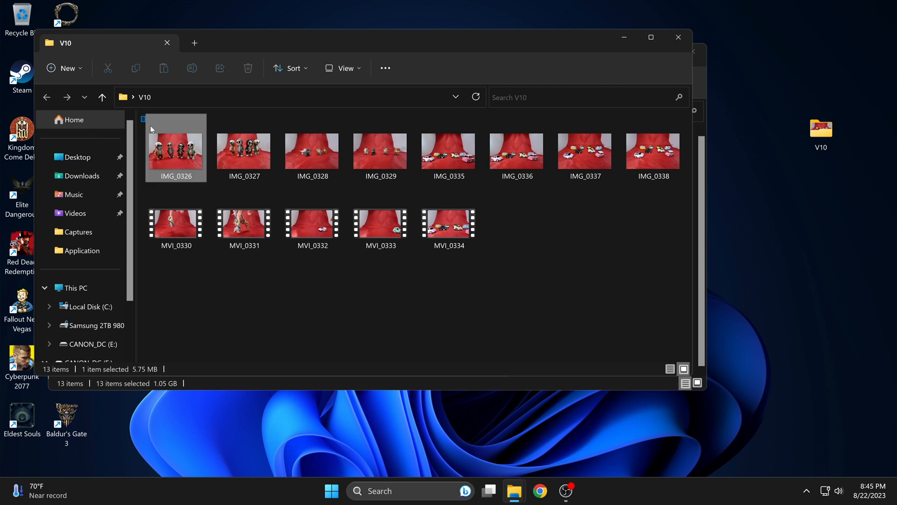
key("ctrl+a")
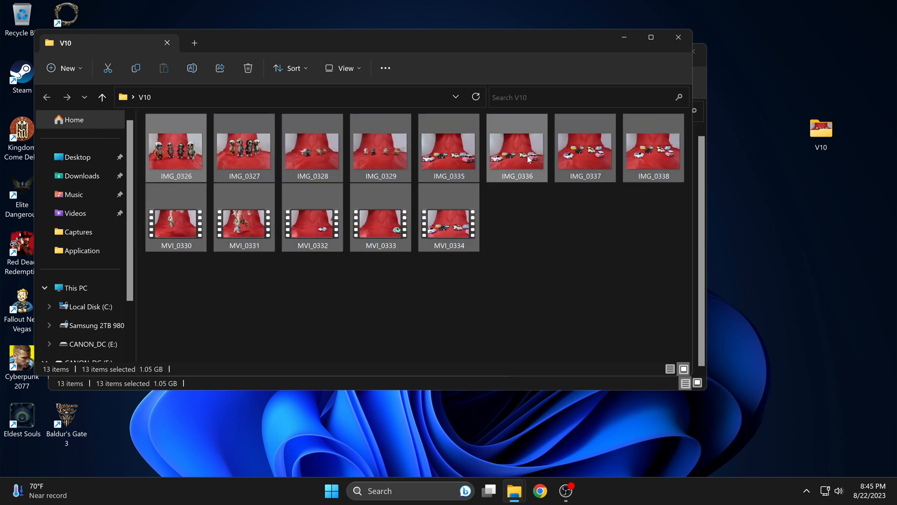
right_click(516, 148)
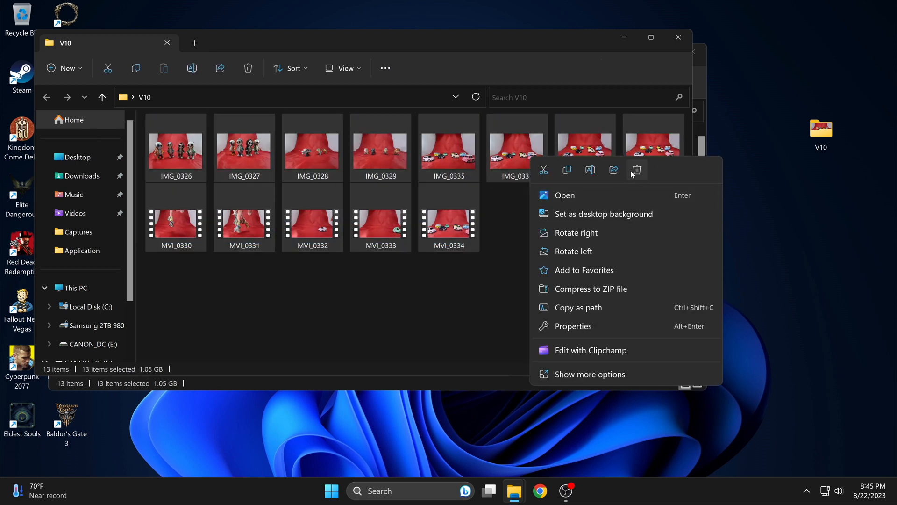
left_click(637, 169)
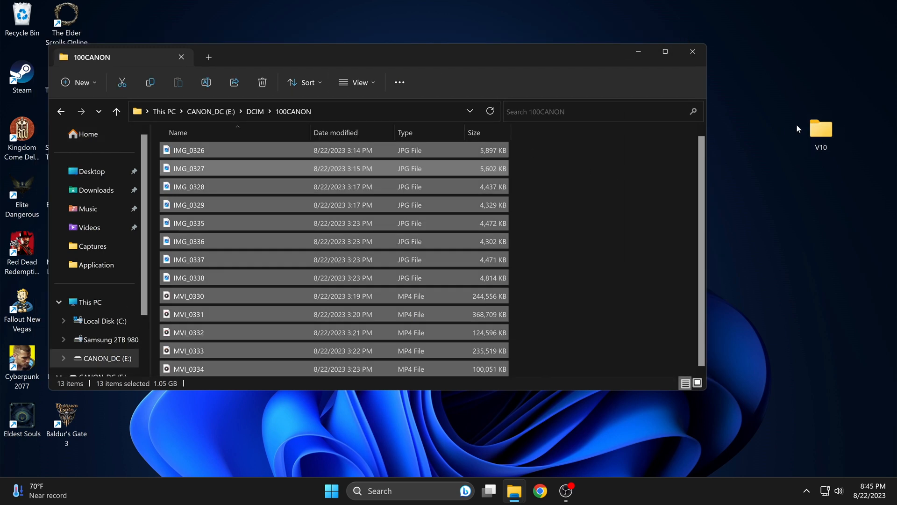
mouse_move(452, 168)
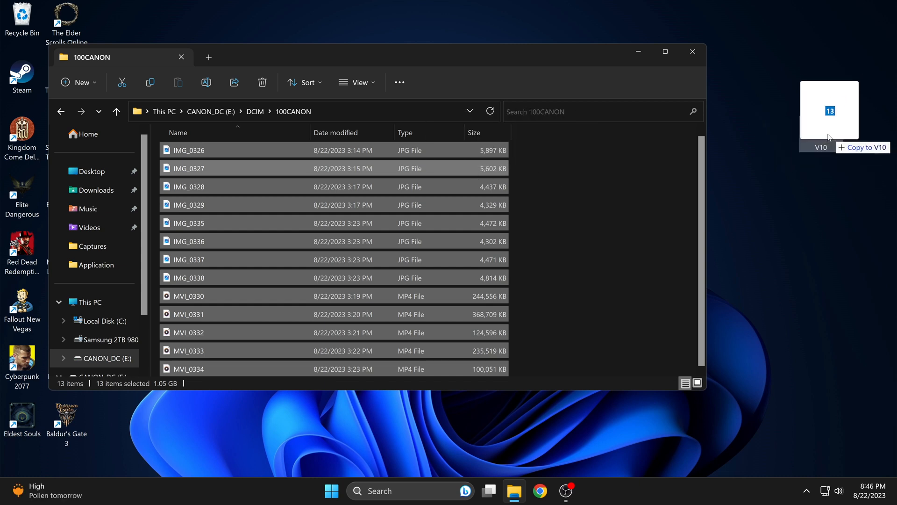
Step: Drag the 13 selected 100CANON files onto V10 and select IMG_0327 there
left_click_drag(828, 112, 819, 132)
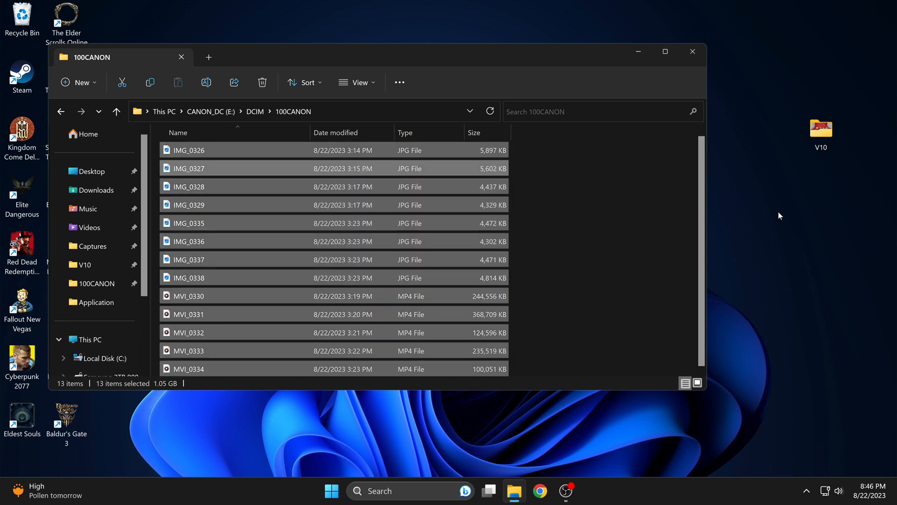
mouse_move(798, 174)
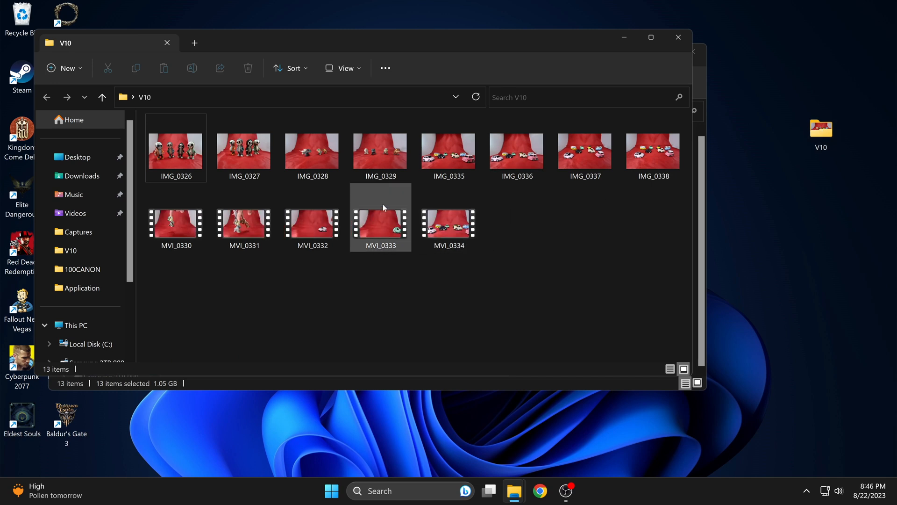
left_click(449, 150)
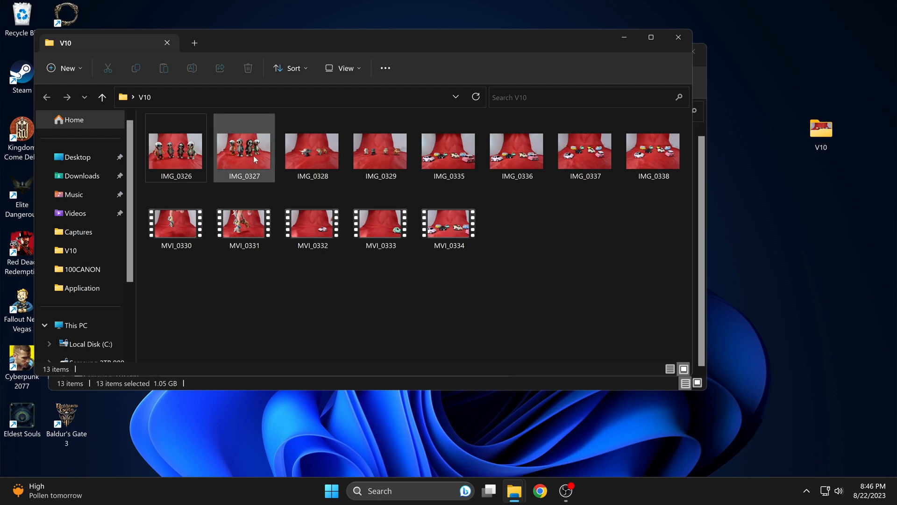
Step: View IMG_0327 in Photos, then play the clip MVI_0334 from the filmstrip
double_click(244, 147)
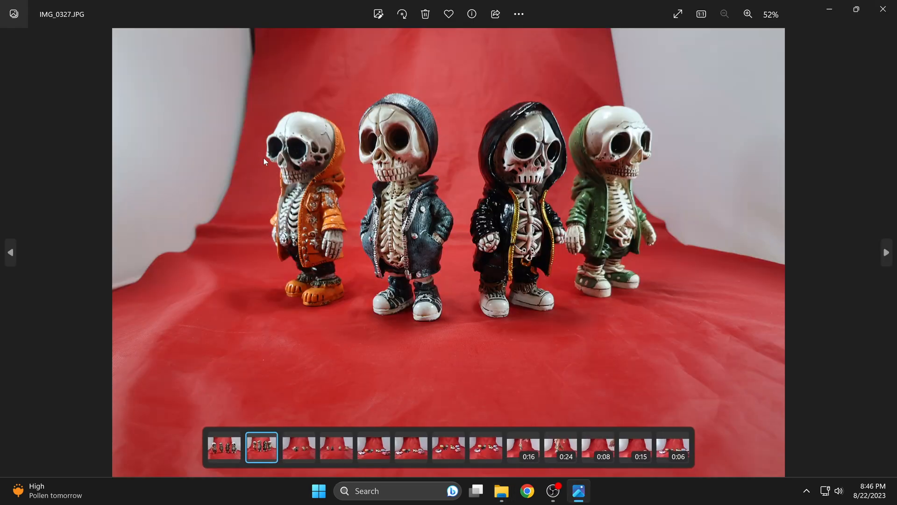
mouse_move(241, 362)
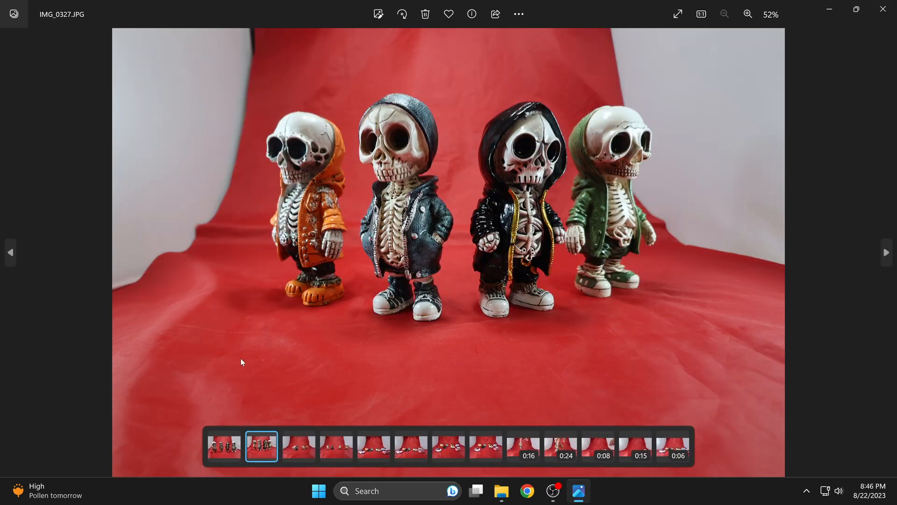
left_click(672, 446)
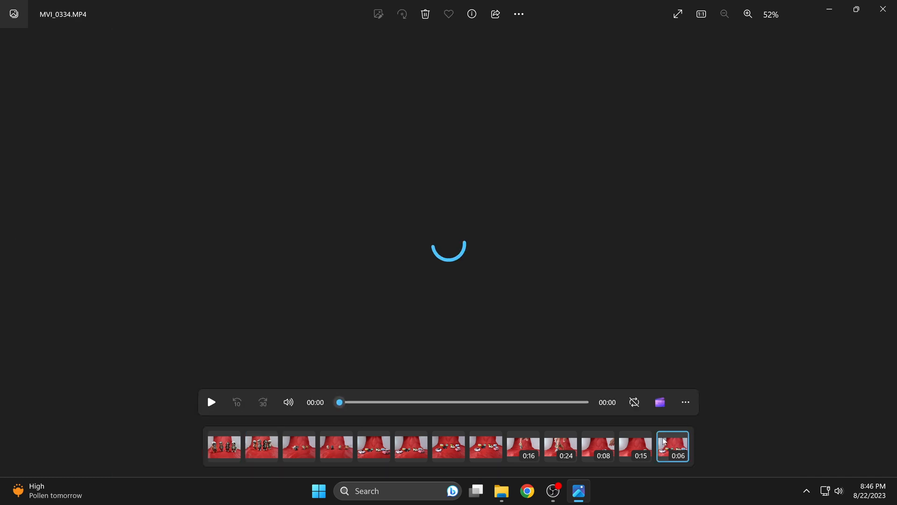
left_click(211, 402)
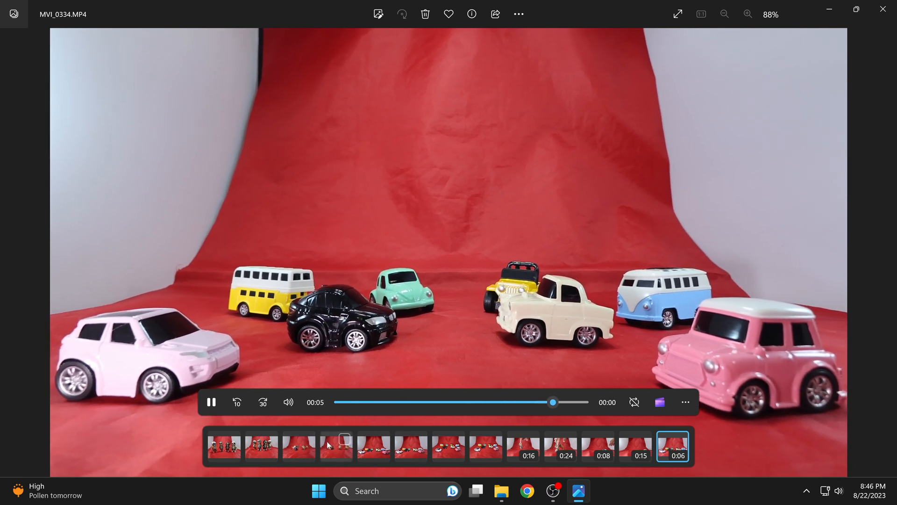
left_click(337, 446)
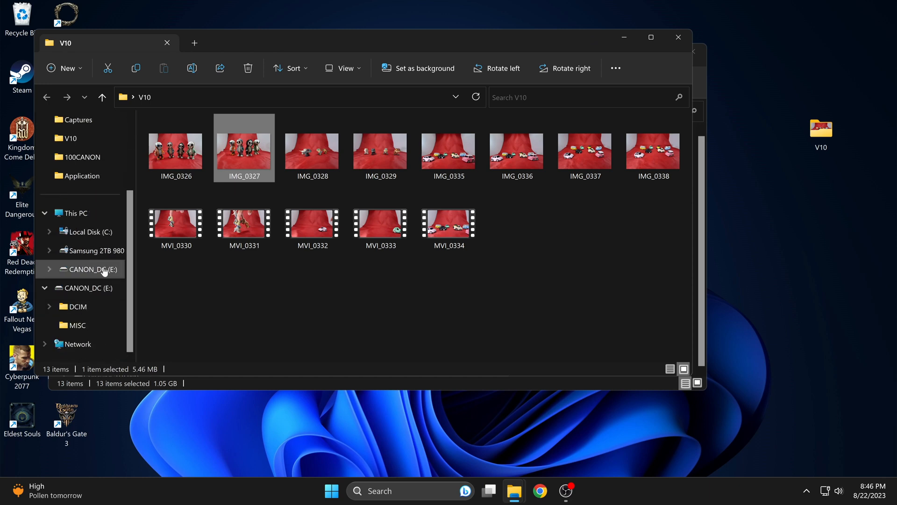
mouse_move(95, 272)
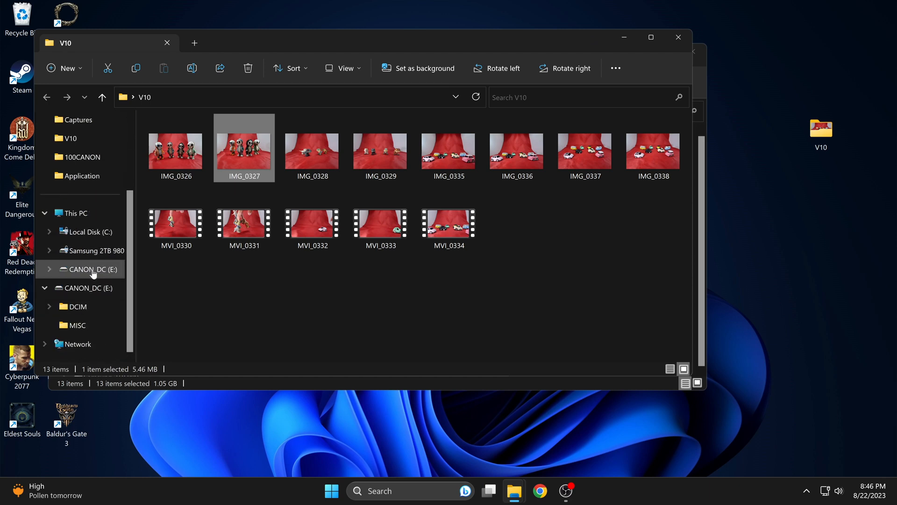
Step: Bring up the CANON_DC (E:) drive's actions to eject the card
right_click(91, 269)
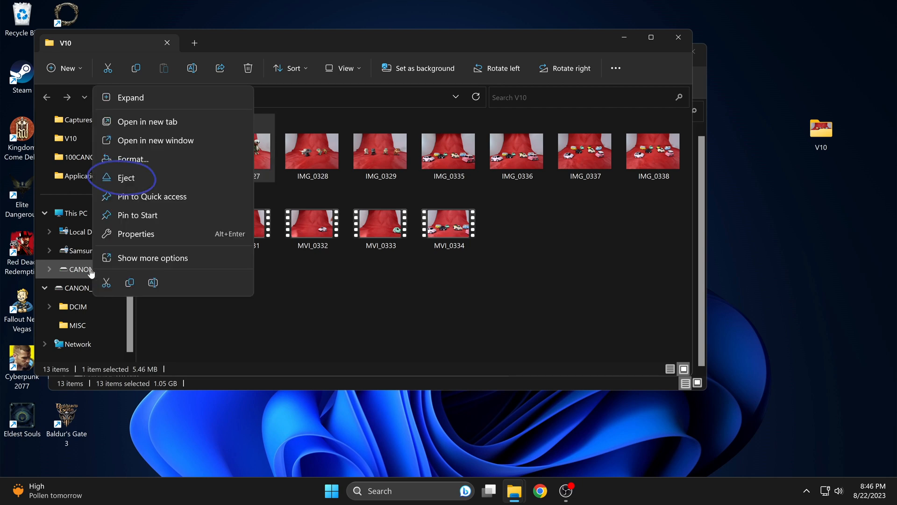
mouse_move(153, 258)
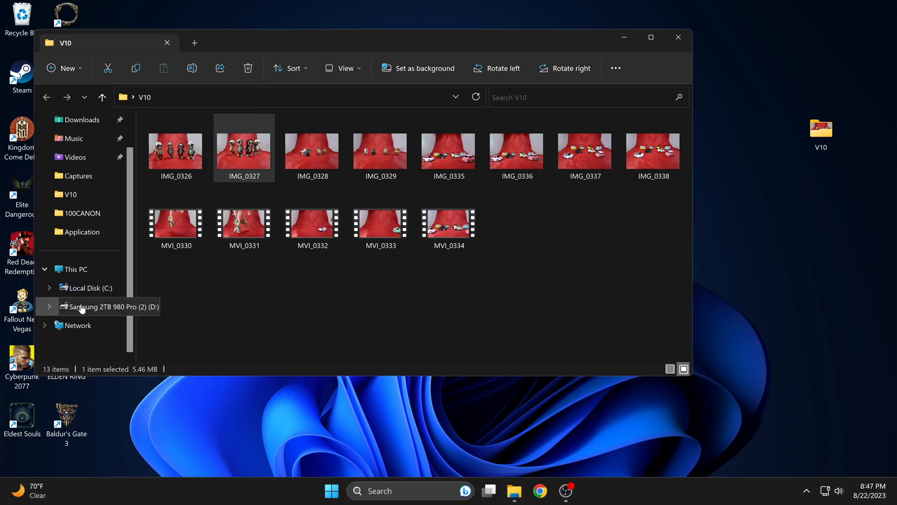
mouse_move(212, 323)
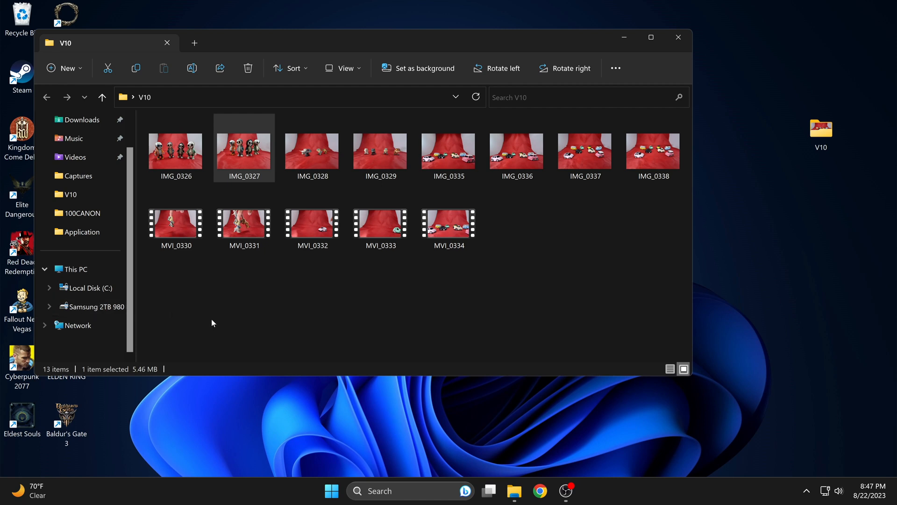